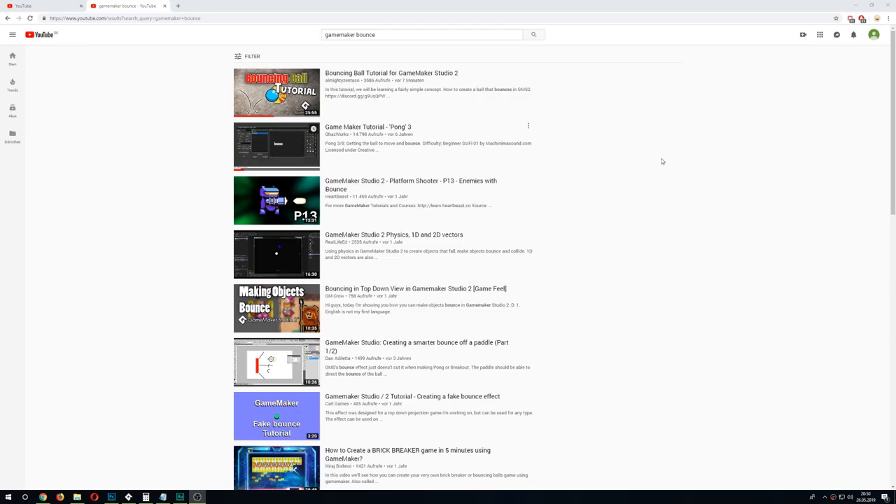
Bring up the o_Wall object's editor with its empty Events panel from the Resources tree.
{"action": "scroll", "scroll_direction": "down", "scroll_amount": 3}
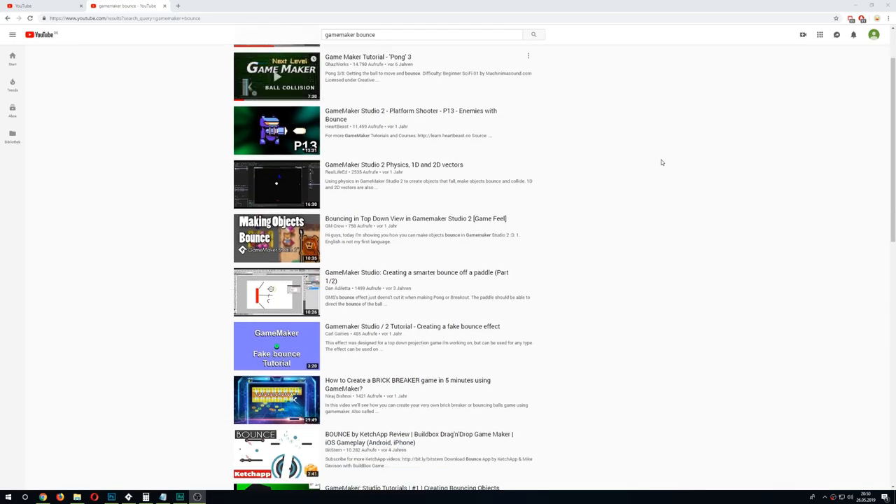
{"action": "scroll", "scroll_direction": "down", "scroll_amount": 3}
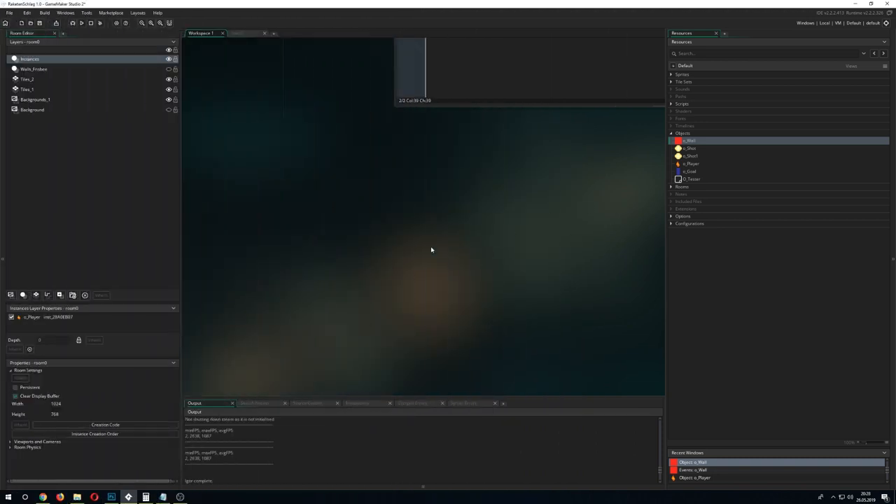
{"action": "double_click", "coordinate": [689, 140]}
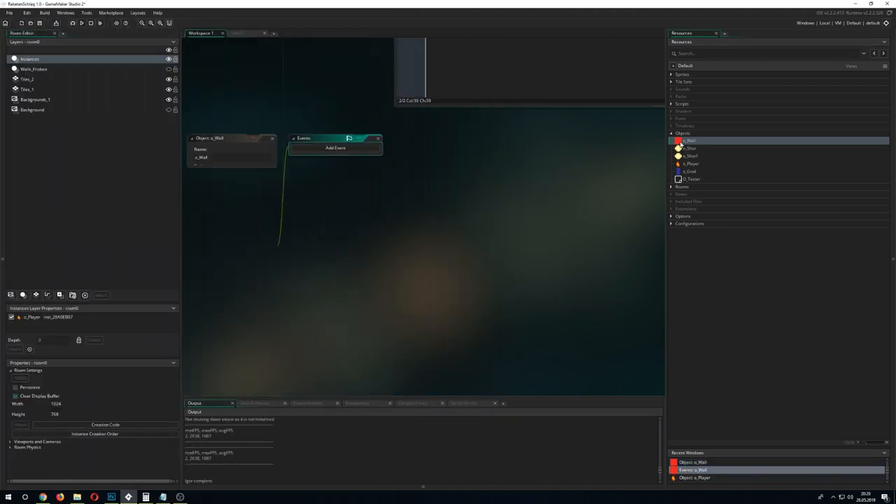
{"action": "left_click", "coordinate": [336, 149]}
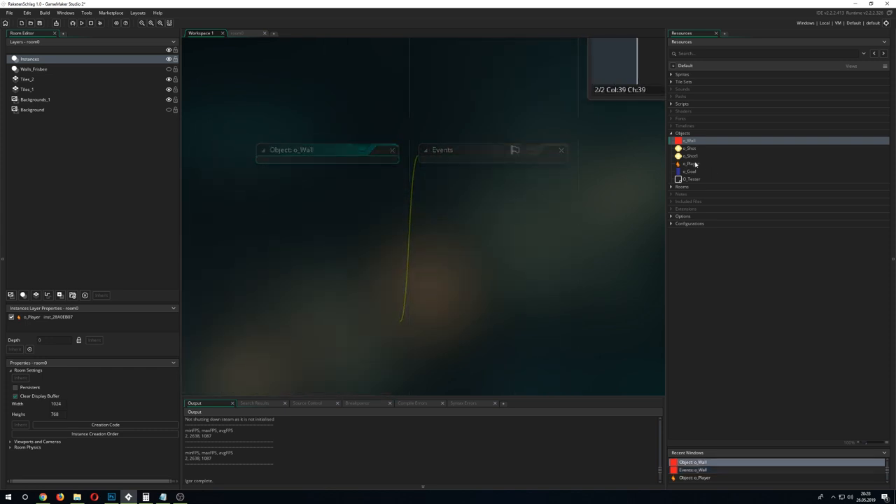
Write move_bounce_solid(0); as the first line of o_Shot's Step event code.
{"action": "left_click", "coordinate": [690, 148]}
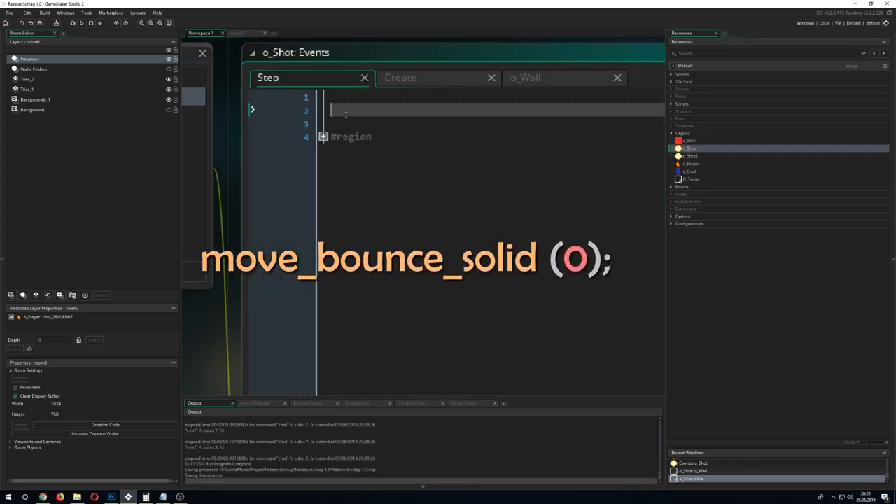
{"action": "type", "text": "move_bounce_solid(0);"}
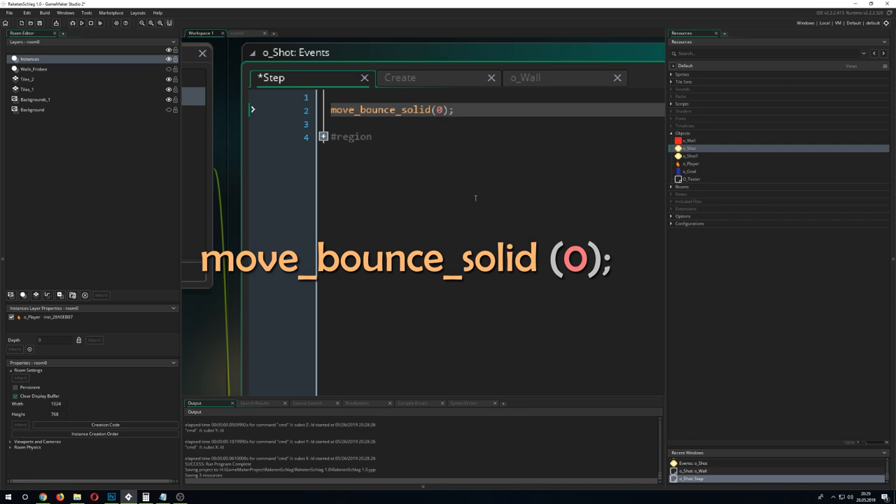